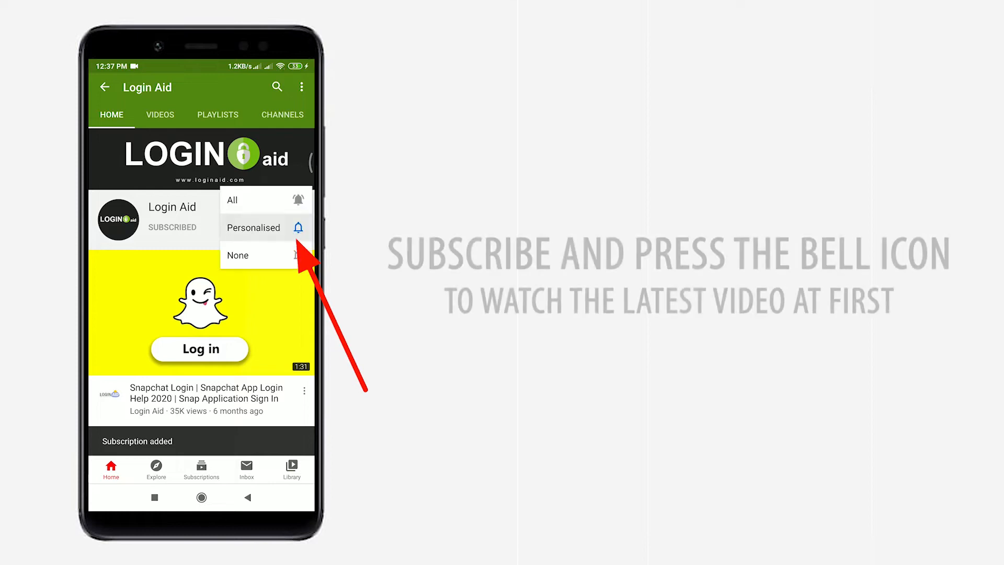
Step: Navigate to tiktok.com in a fresh Chrome tab to reach the For You feed
click(233, 200)
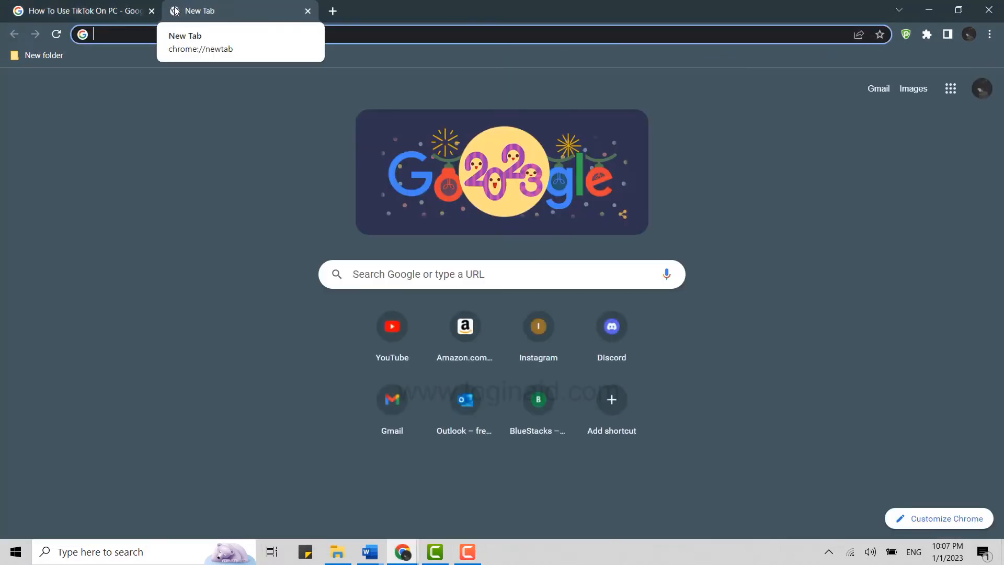
text(tiktok.com)
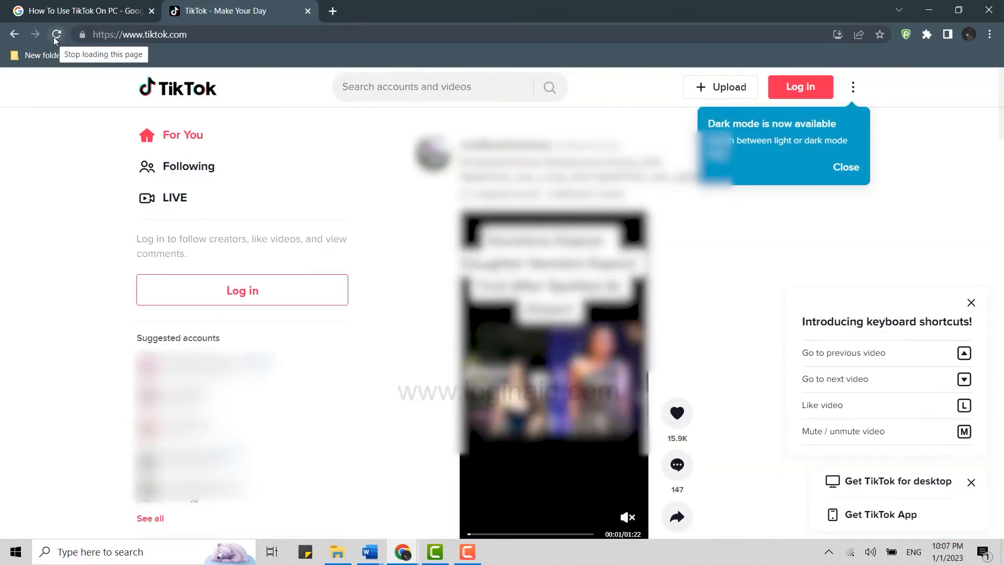
Step: Close the dark mode tooltip and bring up the Log in to TikTok dialog
click(845, 166)
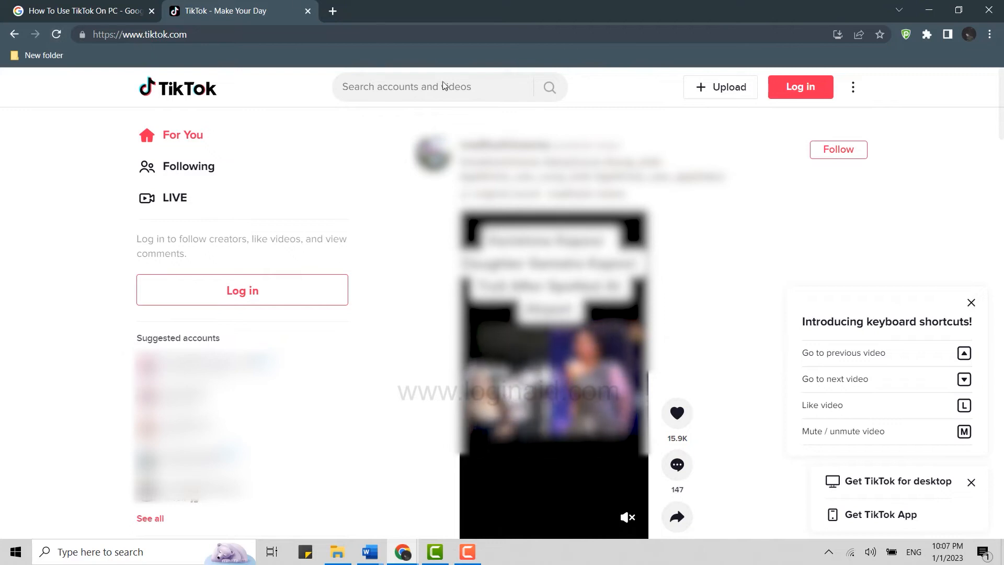
click(800, 87)
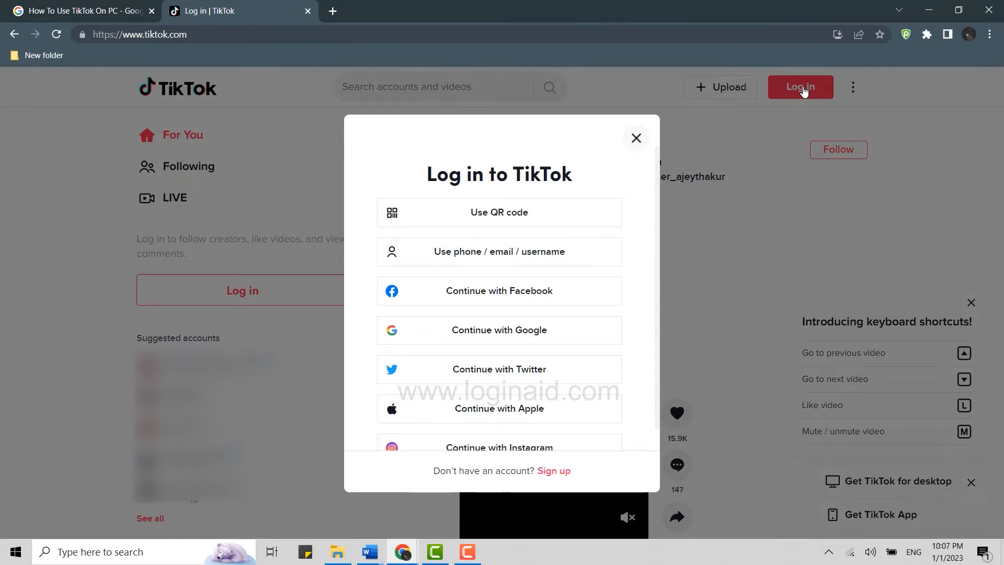
mouse_move(547, 336)
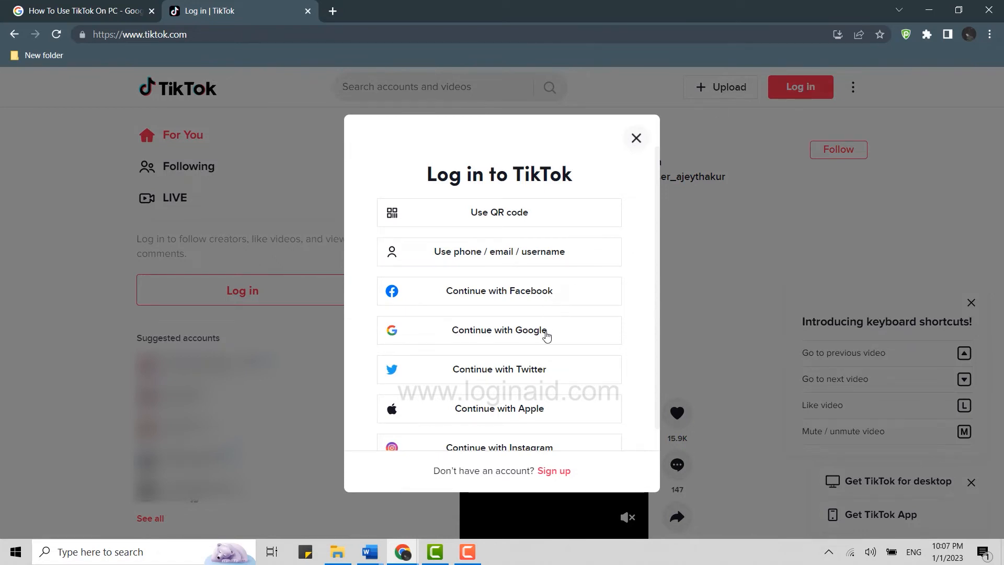
mouse_move(541, 393)
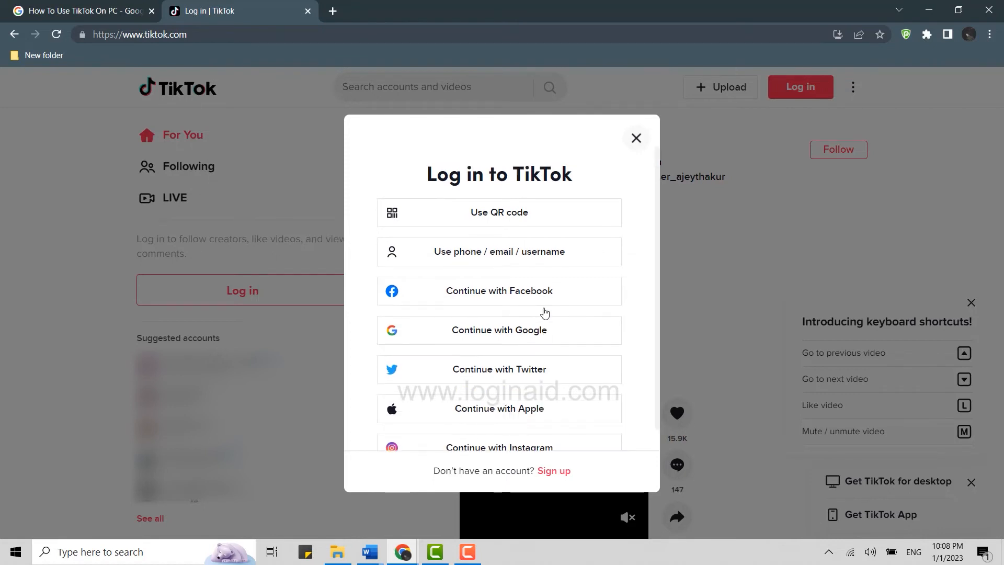
mouse_move(511, 251)
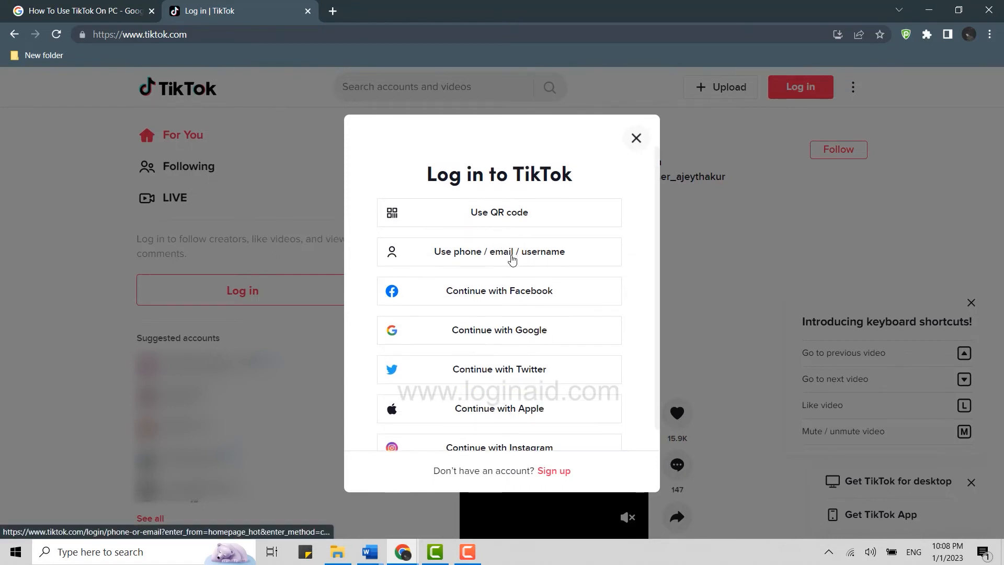
Step: Choose 'Use phone / email / username' to reach the phone login form
click(498, 251)
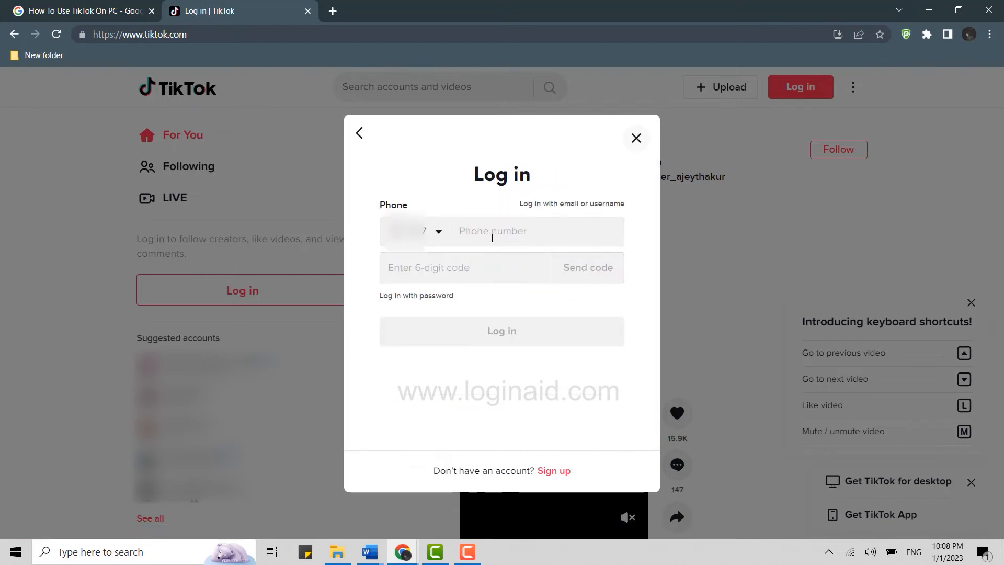
mouse_move(485, 254)
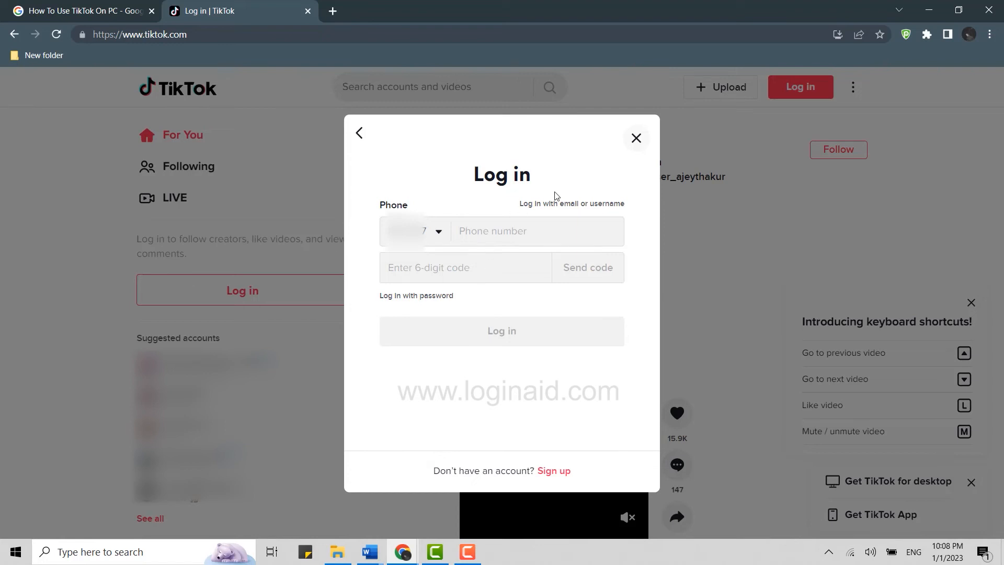
Step: Switch to 'Log in with email or username' so the form asks for a password
click(571, 204)
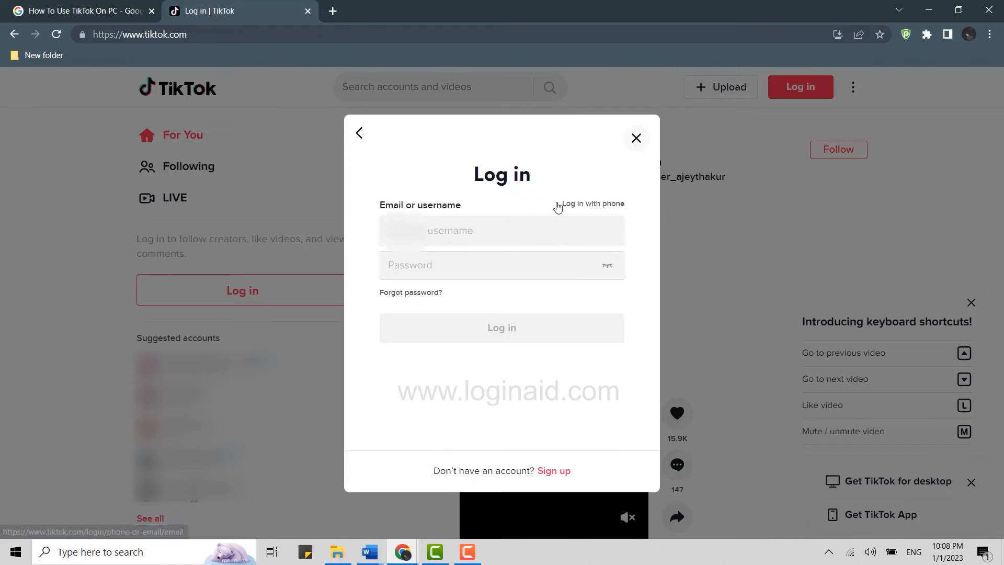
Step: Sign in with the saved email address and password, then reveal the profile menu
click(501, 230)
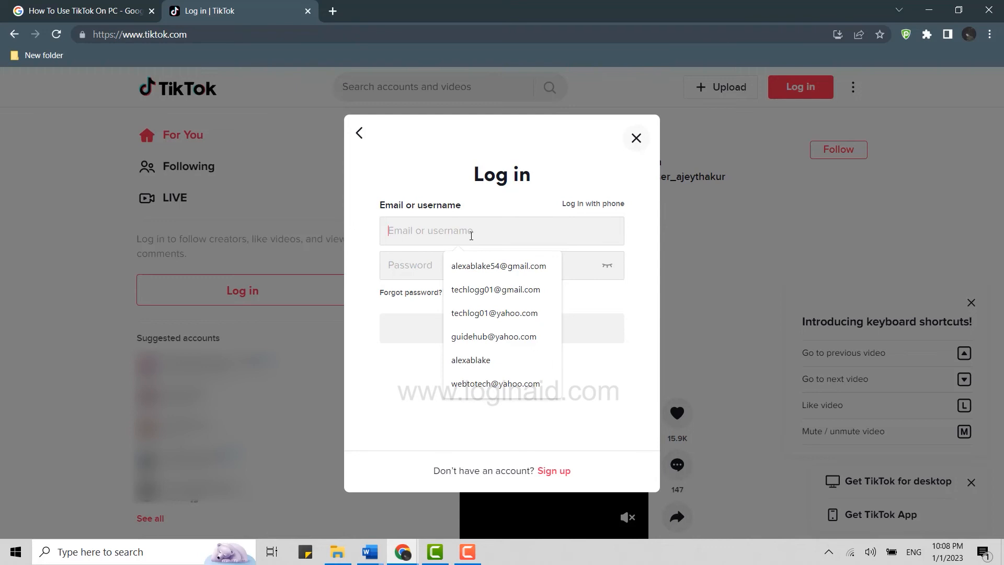
click(498, 266)
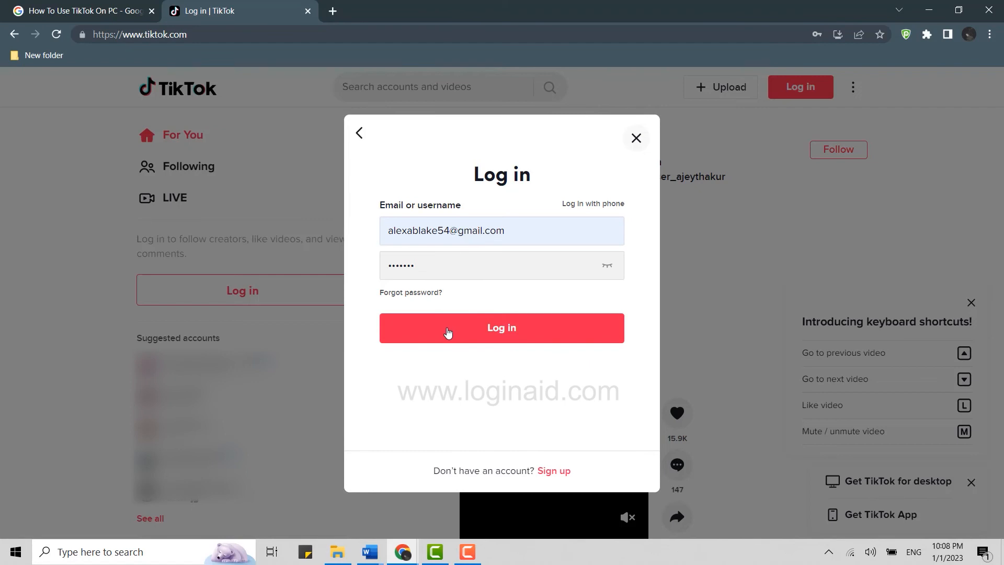
click(501, 328)
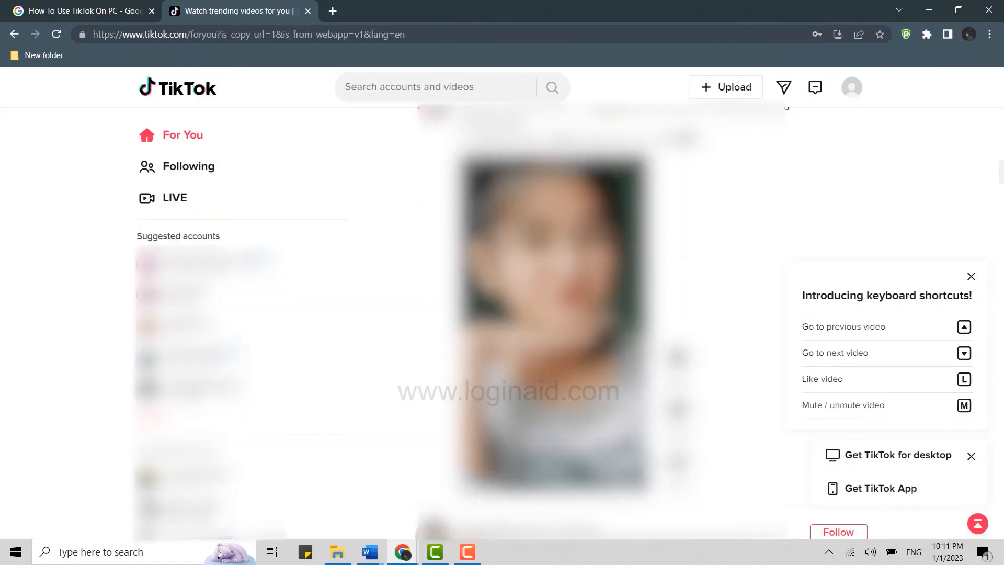
click(851, 87)
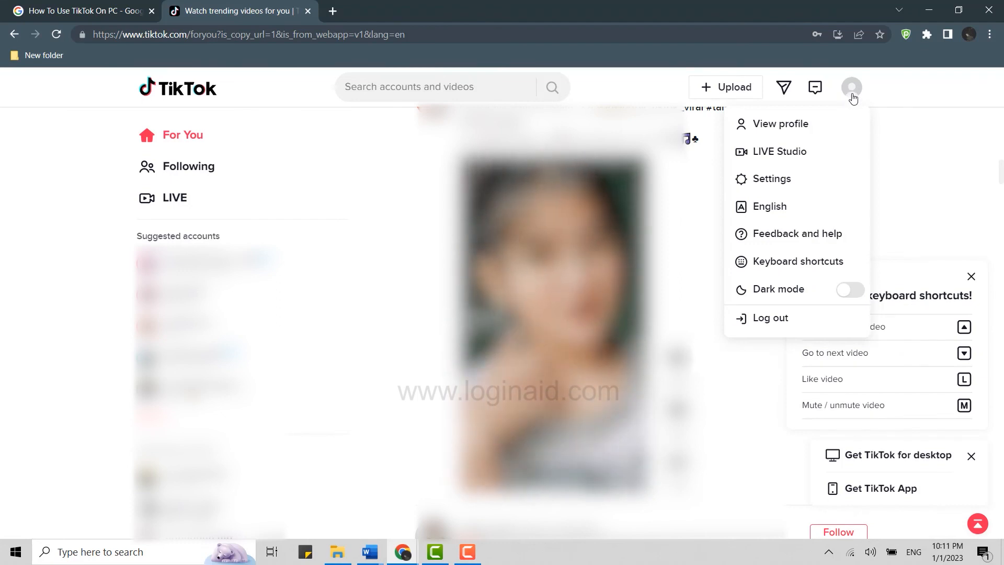